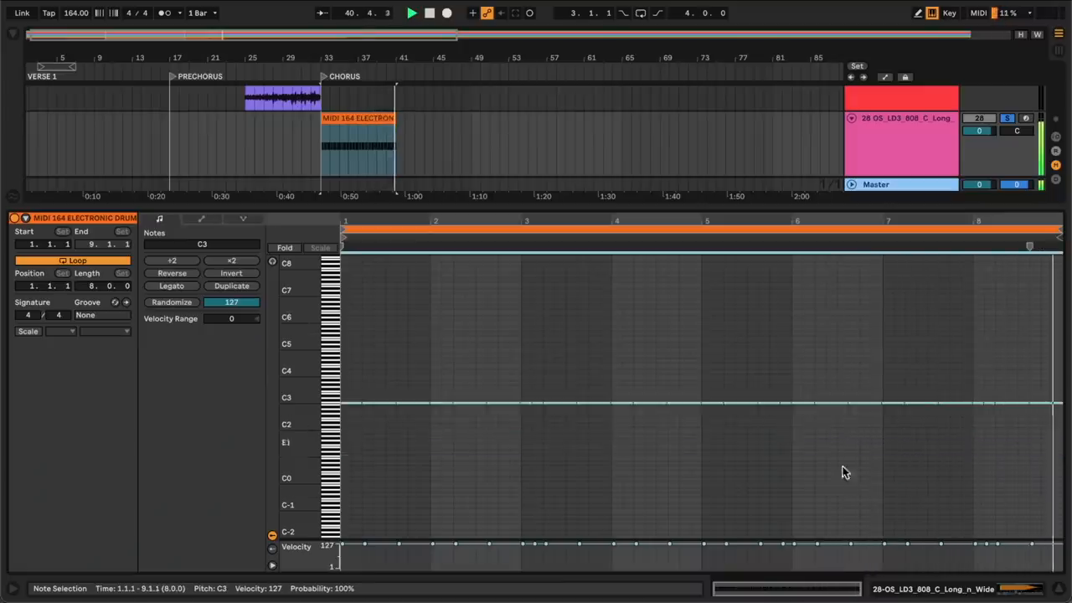
# - Show the Simpler device holding the 808 sample with its envelope controls visible
pyautogui.click(408, 17)
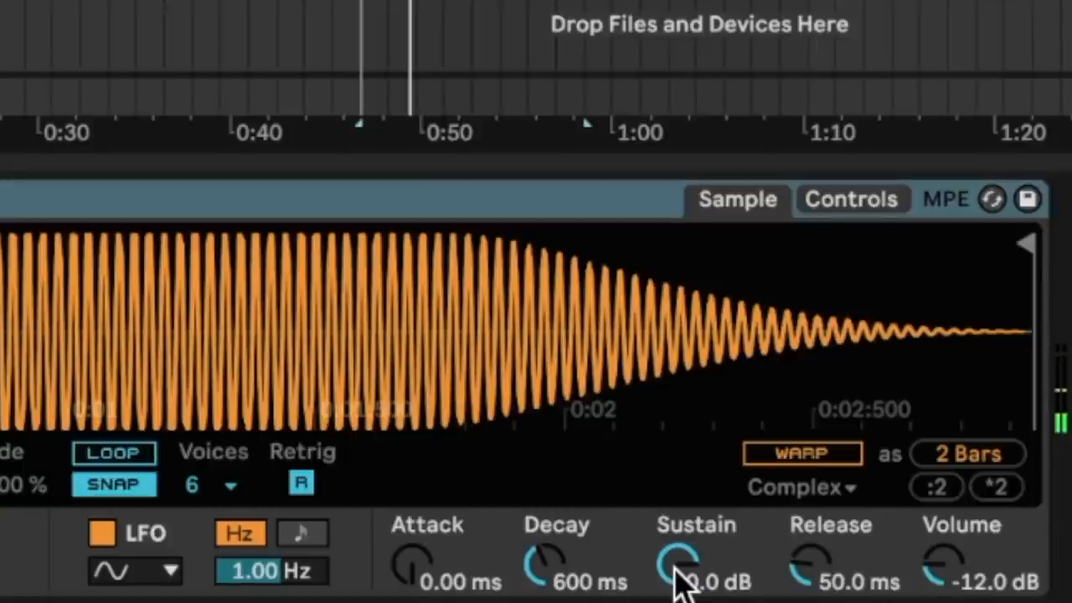
# - Pull Simpler's sustain to -inf dB and lengthen the attack past 80 ms
pyautogui.moveTo(679, 561); pyautogui.dragTo(679, 587)
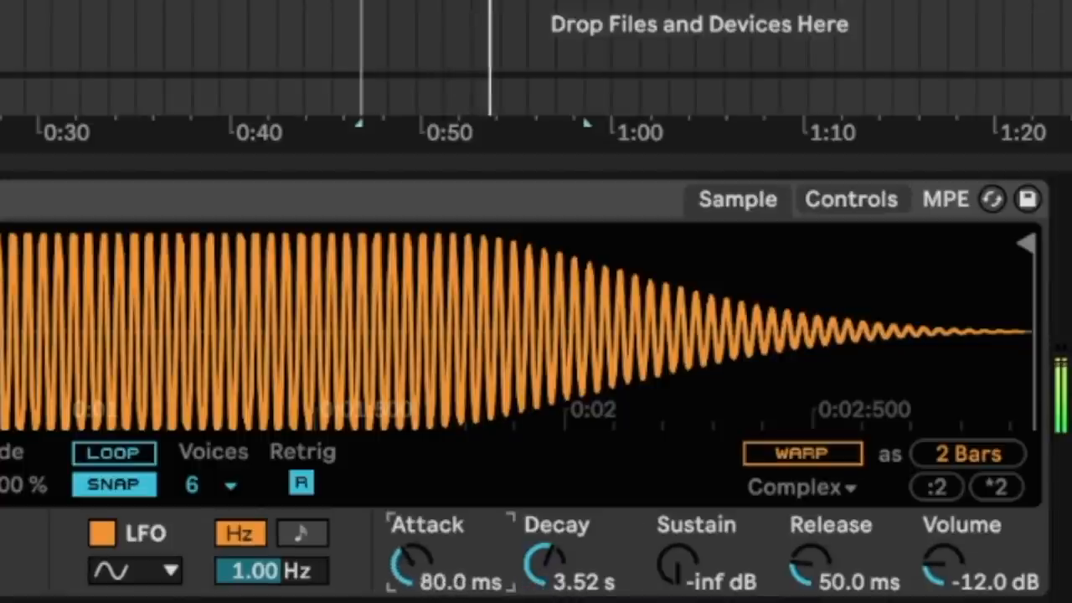
pyautogui.moveTo(415, 561); pyautogui.dragTo(444, 570)
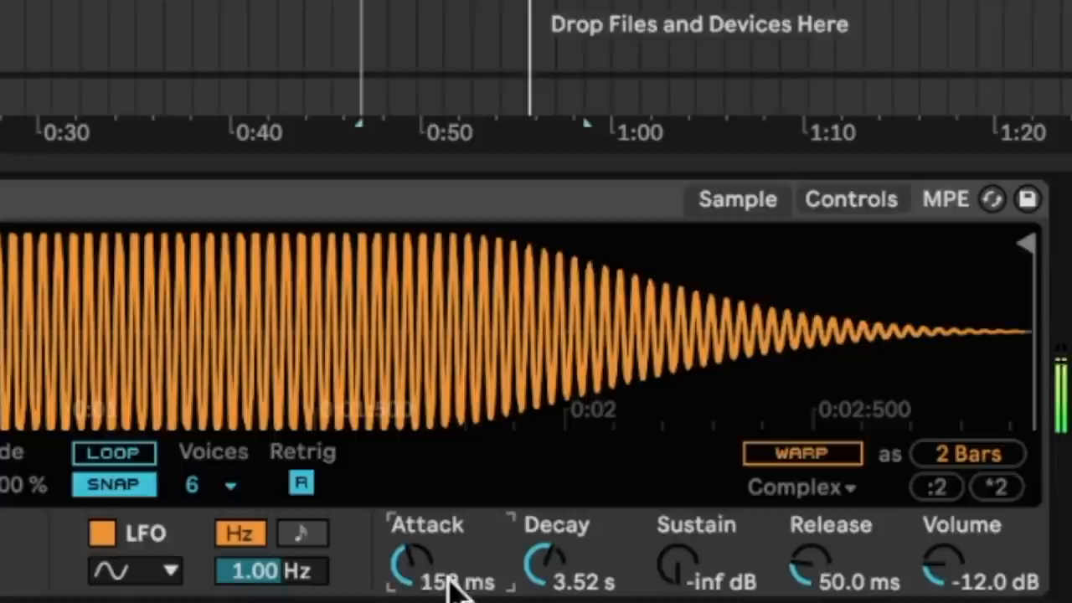